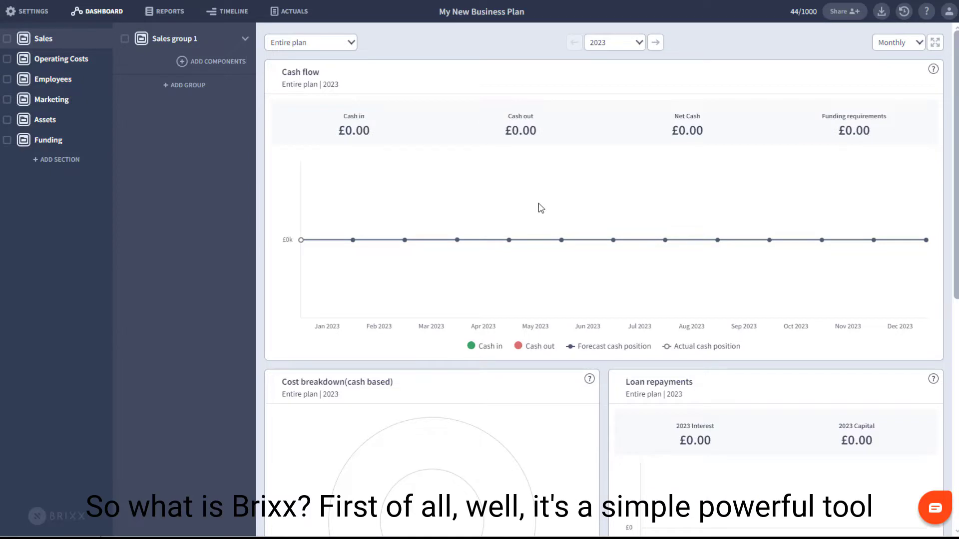
mouse_move(403, 186)
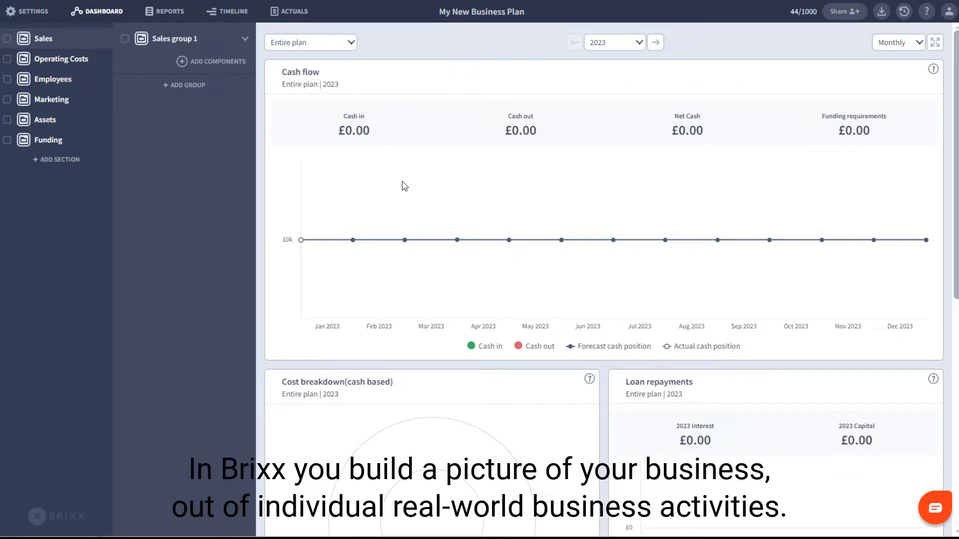
Add a New Product income to the sales group, priced per unit at £50
left_click(218, 62)
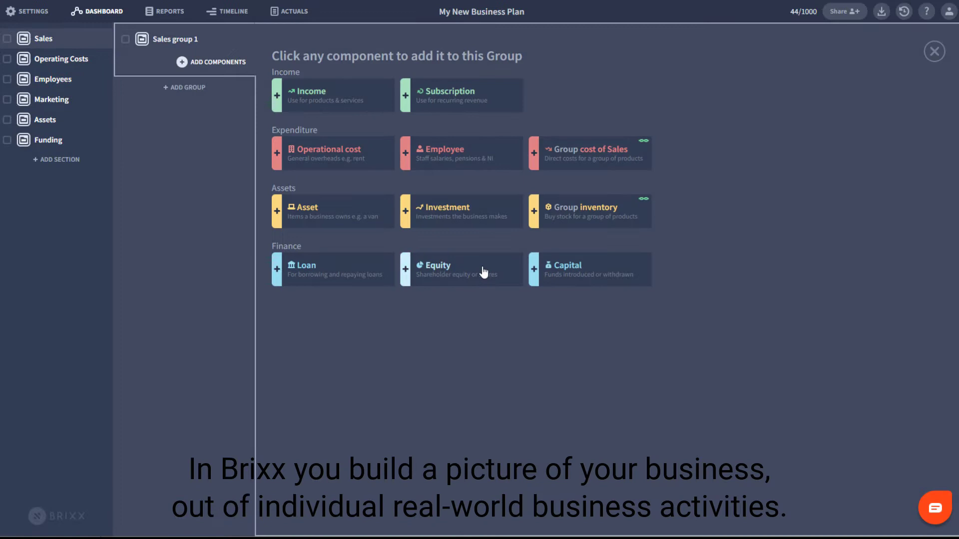
mouse_move(333, 96)
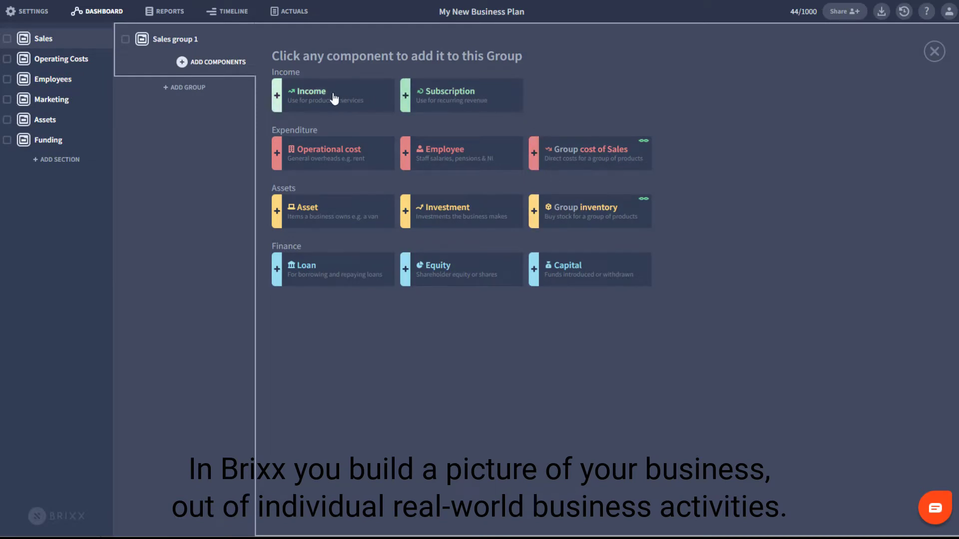
left_click(332, 95)
type("N")
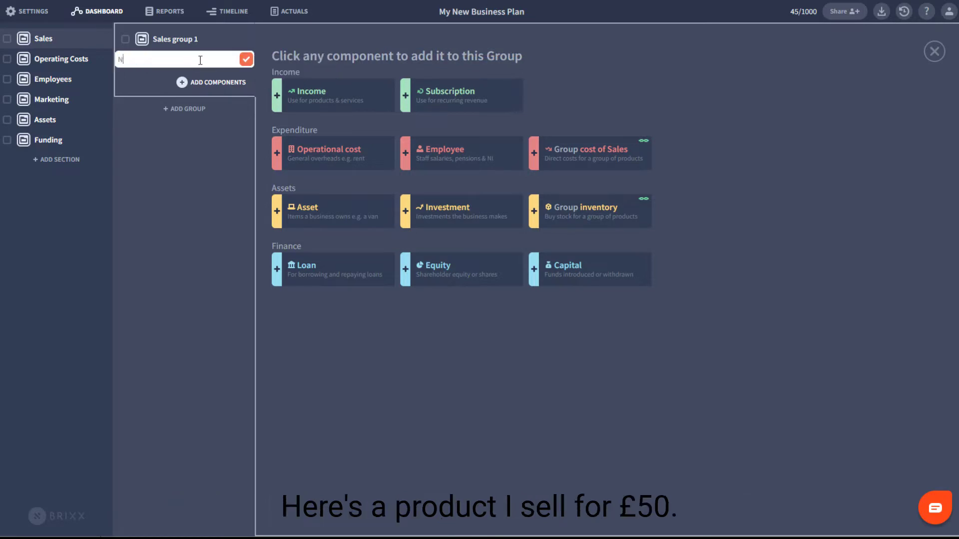
left_click(332, 96)
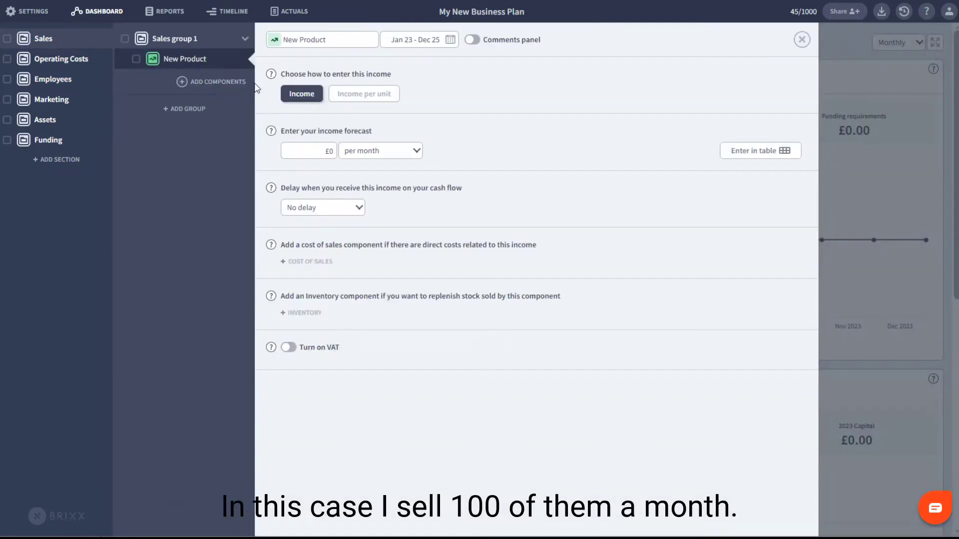
left_click(364, 94)
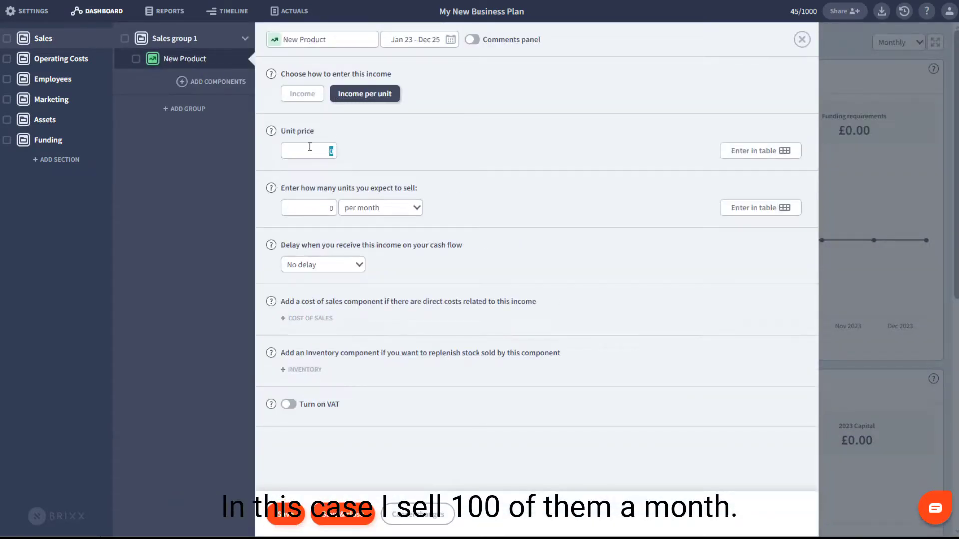
Sell 100 units a month with 5% cumulative monthly growth in the units table
type("100")
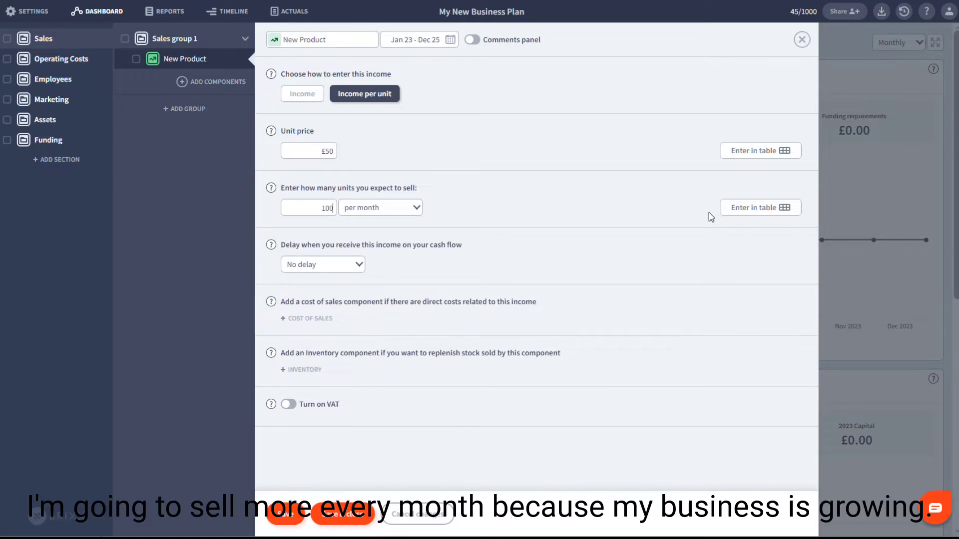
left_click(760, 208)
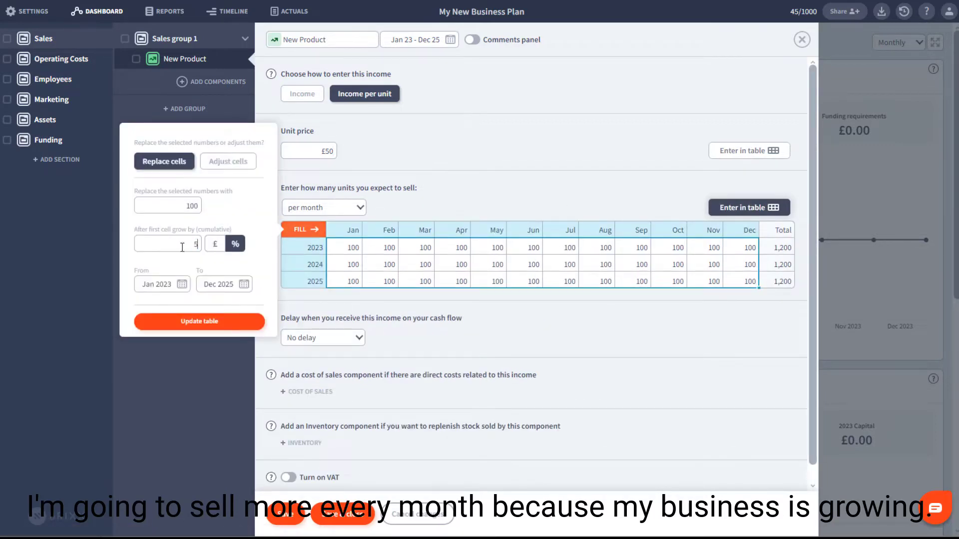
left_click(199, 321)
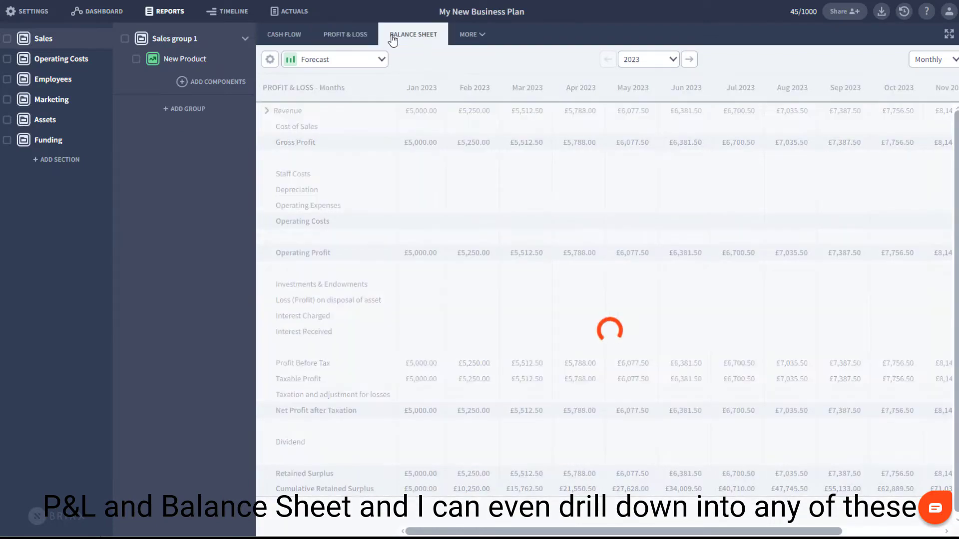
Charge VAT on New Product sales in the cash flow report and return to the dashboard
left_click(283, 34)
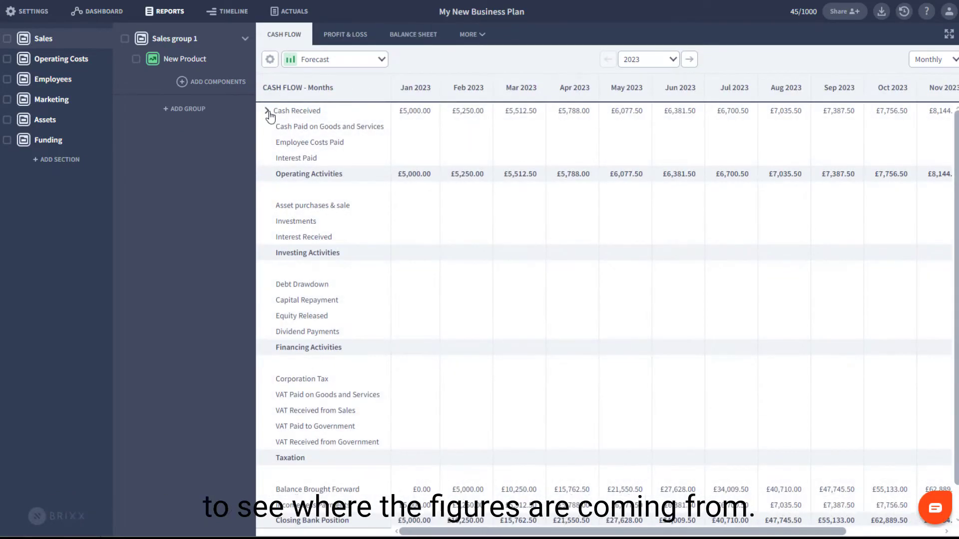
left_click(267, 111)
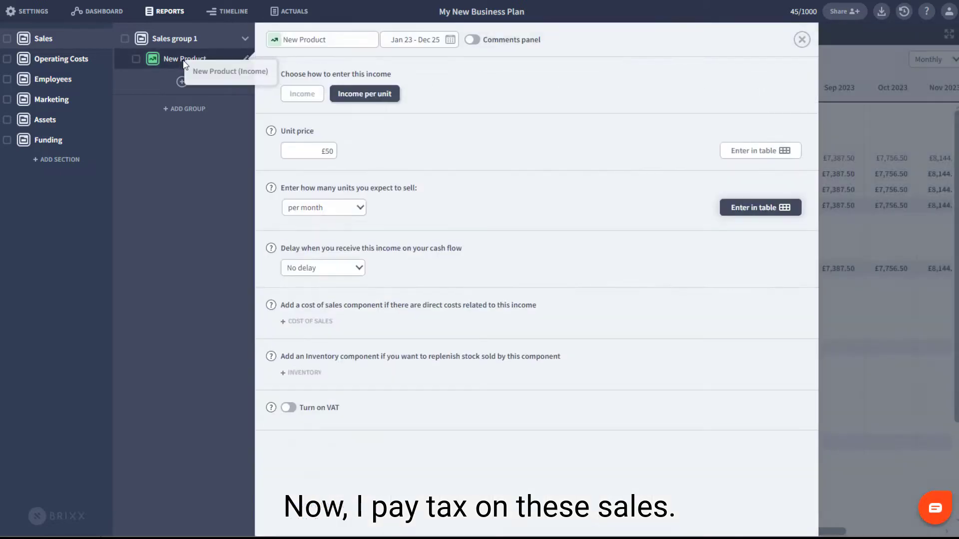
left_click(288, 408)
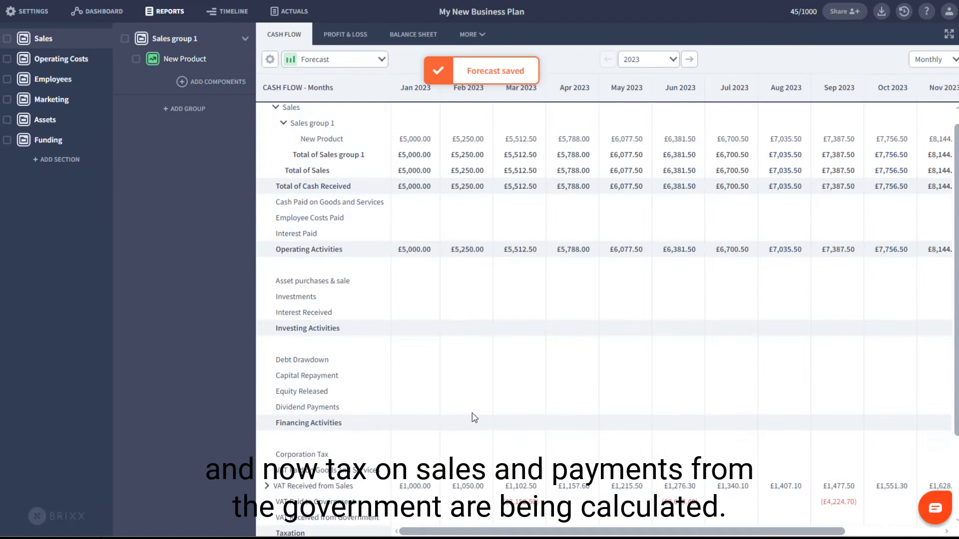
scroll("down", 3)
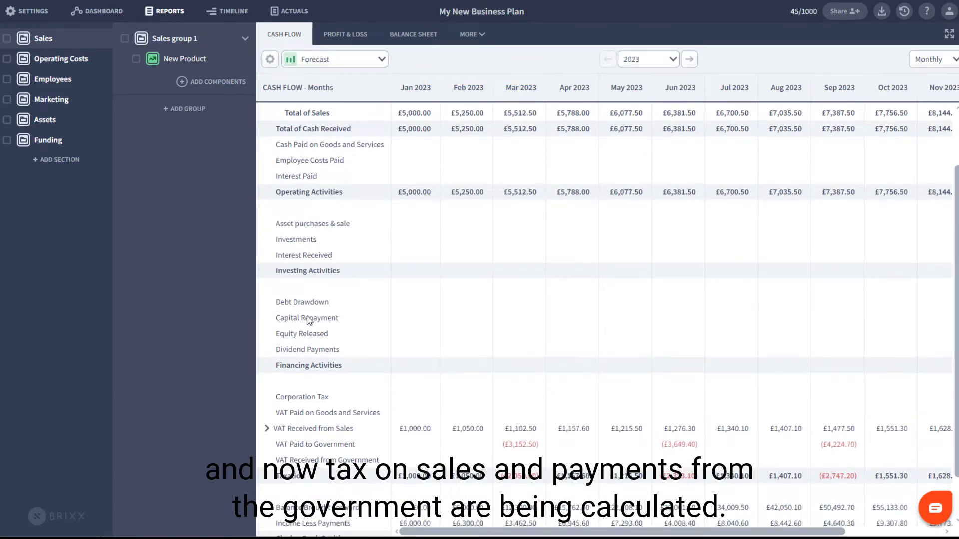
left_click(96, 11)
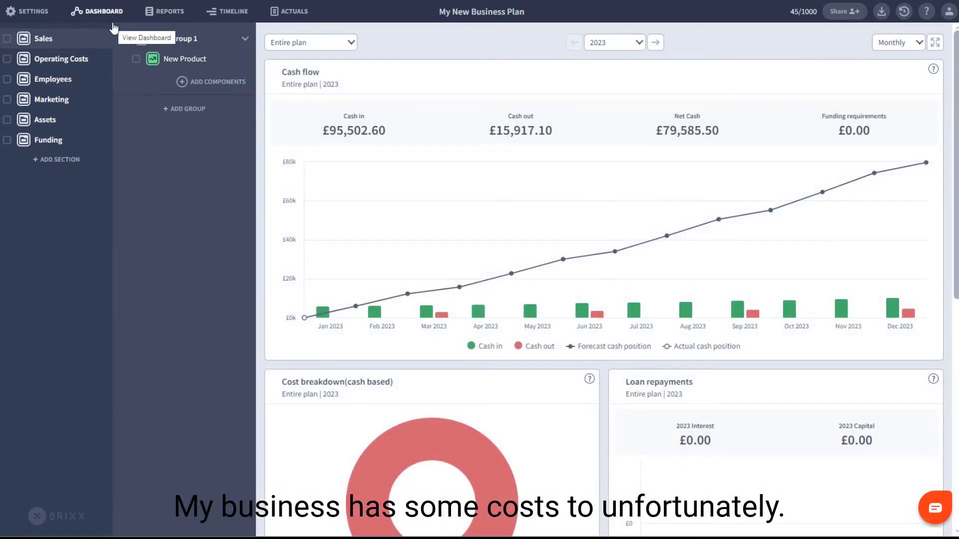
Add a Direct Cost at 25% of Sales group 1 income and save it
left_click(218, 81)
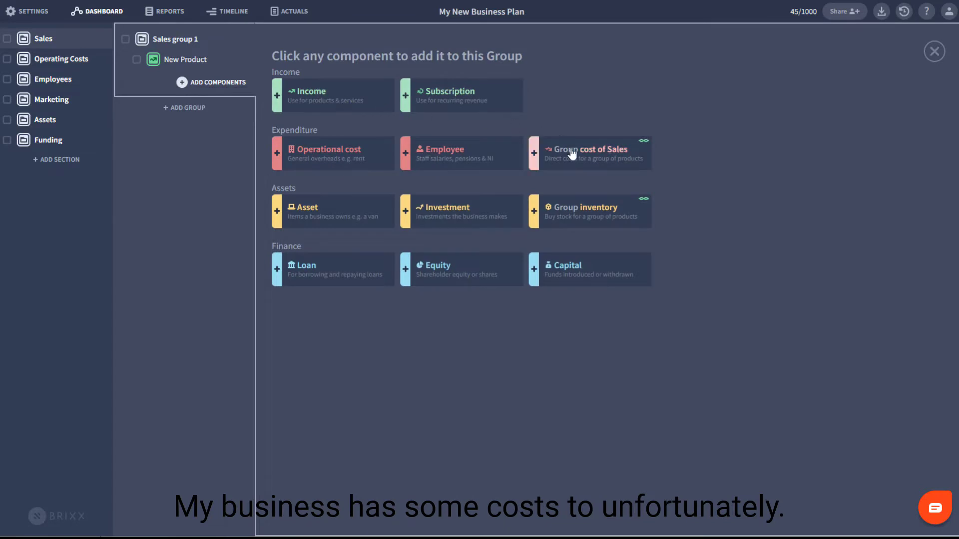
left_click(588, 149)
type("25")
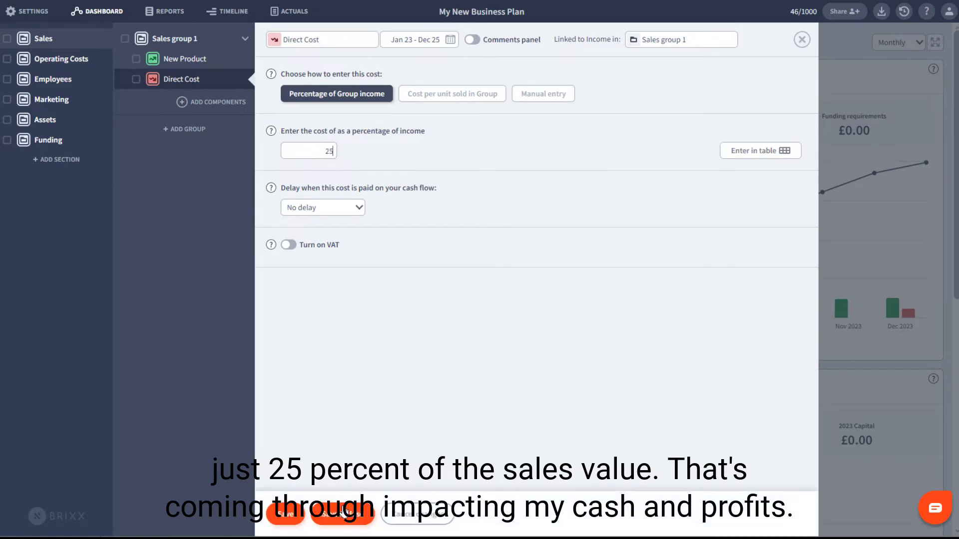
left_click(801, 39)
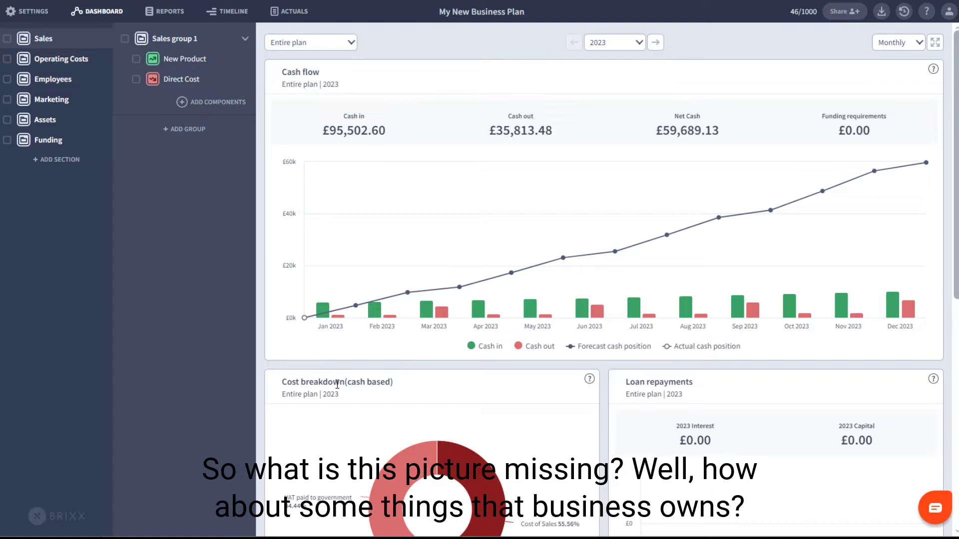
mouse_move(79, 122)
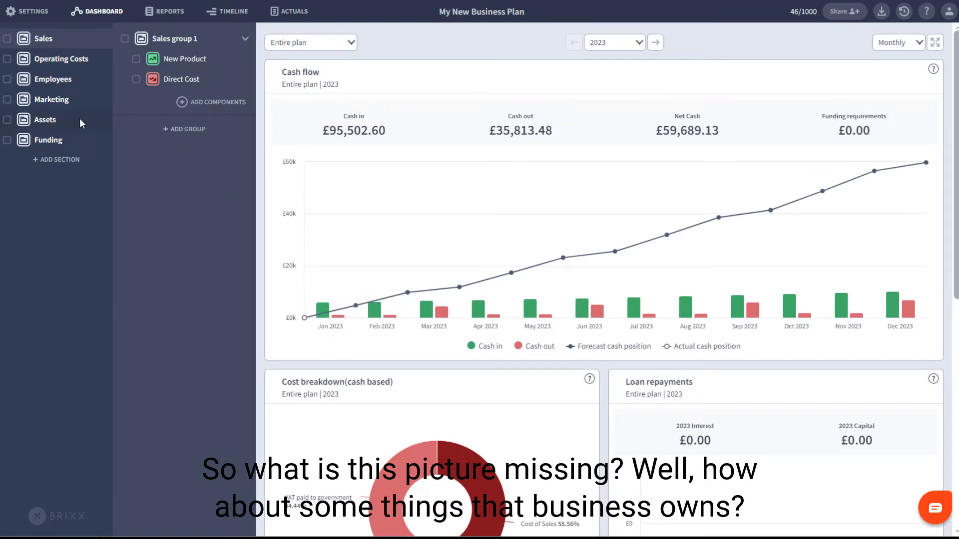
Add a £5,000 Computers asset under On-site assets with yearly depreciation
left_click(213, 102)
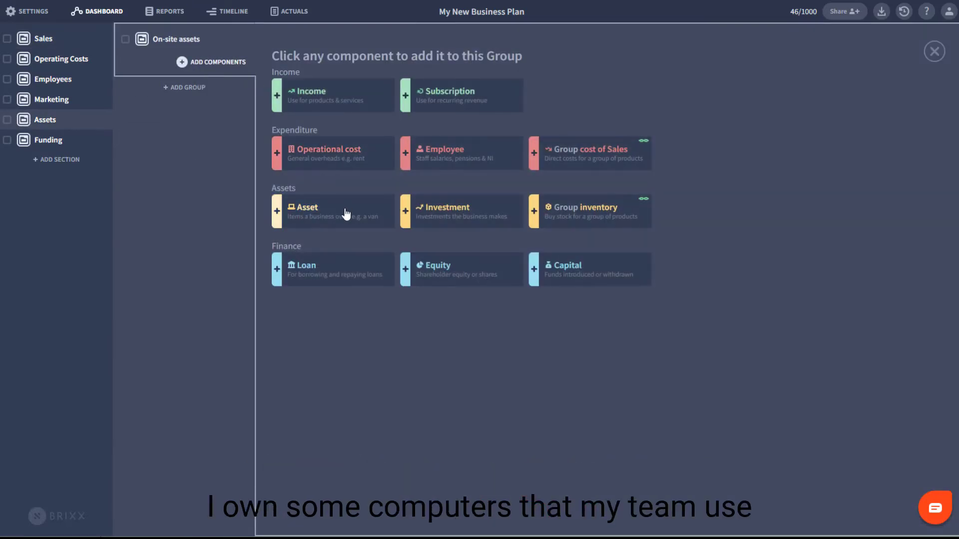
left_click(304, 211)
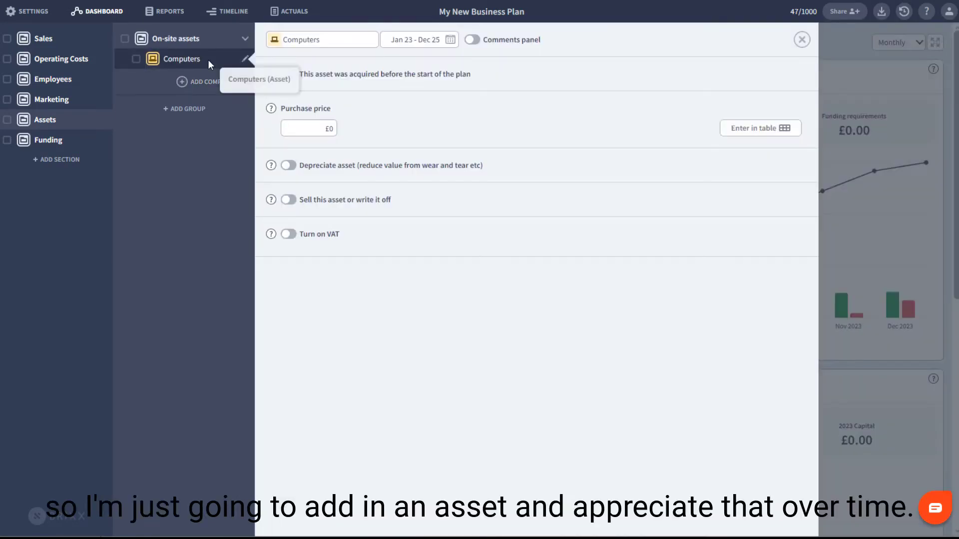
left_click(288, 165)
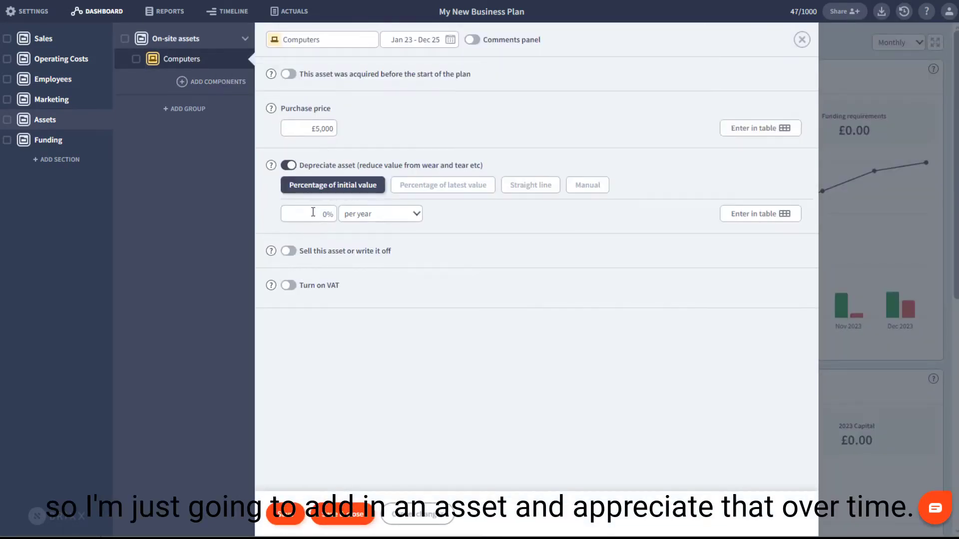
left_click(801, 39)
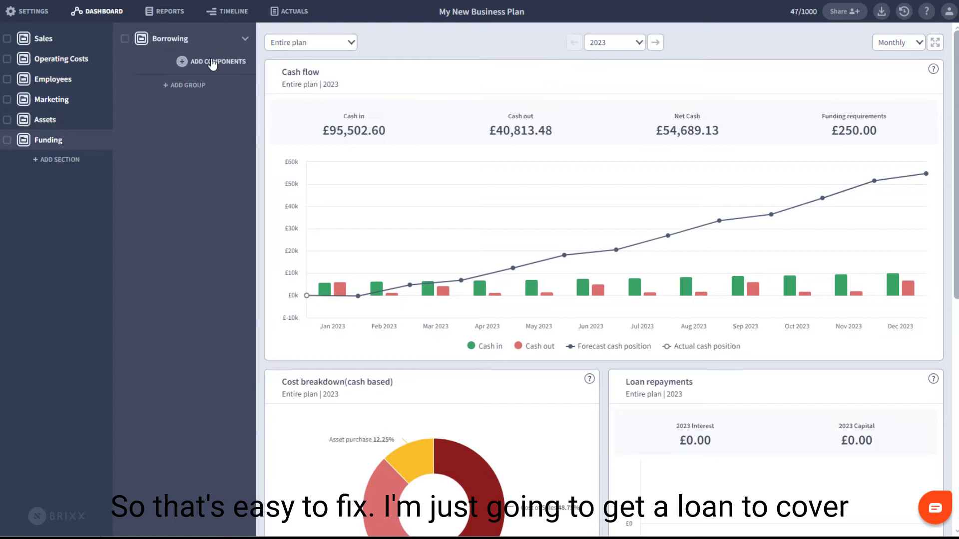
Add a Loan under Borrowing to clear the funding requirement, then go to the plan timeline
left_click(212, 61)
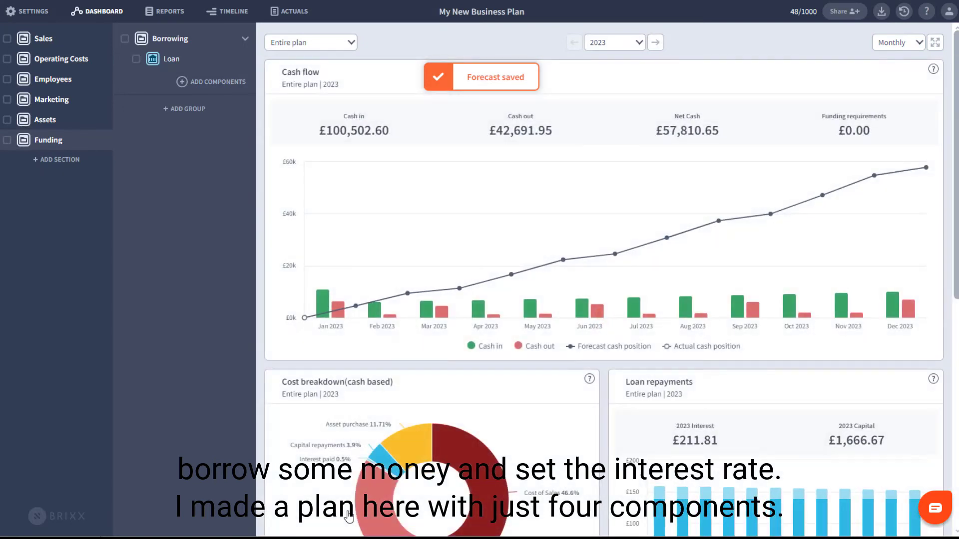
left_click(43, 38)
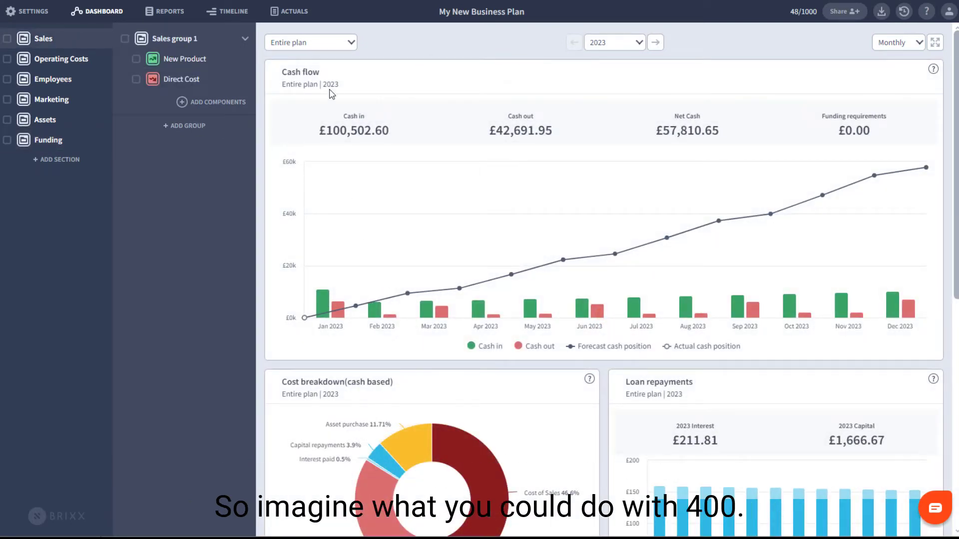
mouse_move(416, 98)
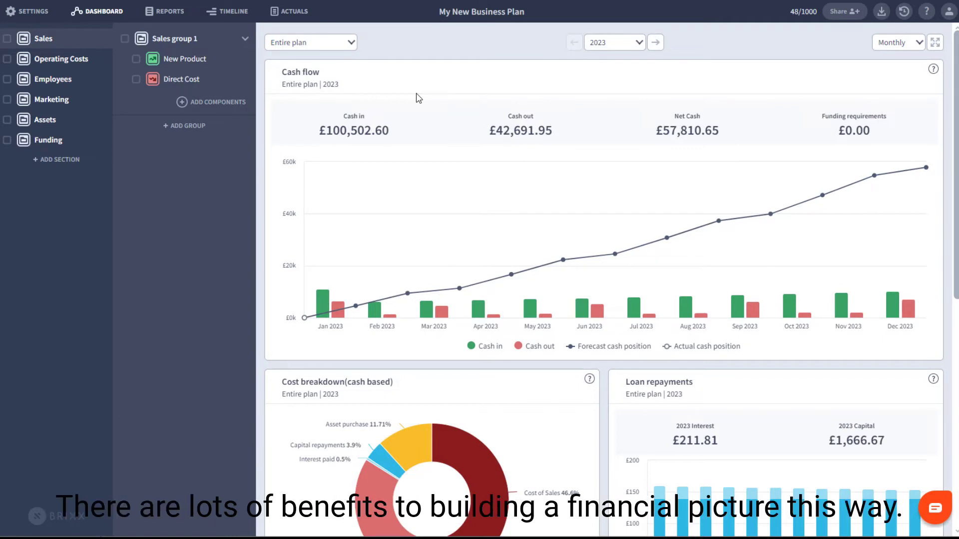
mouse_move(153, 59)
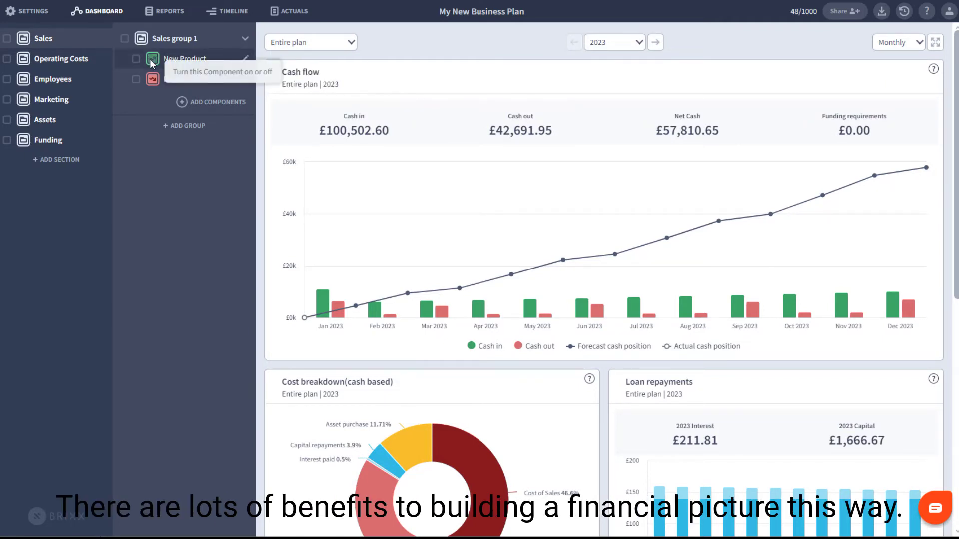
left_click(153, 59)
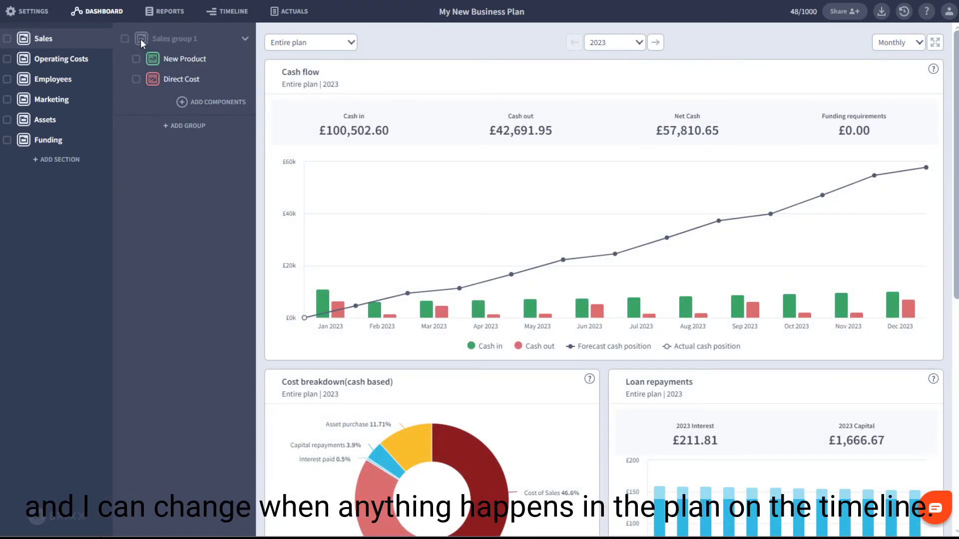
mouse_move(236, 38)
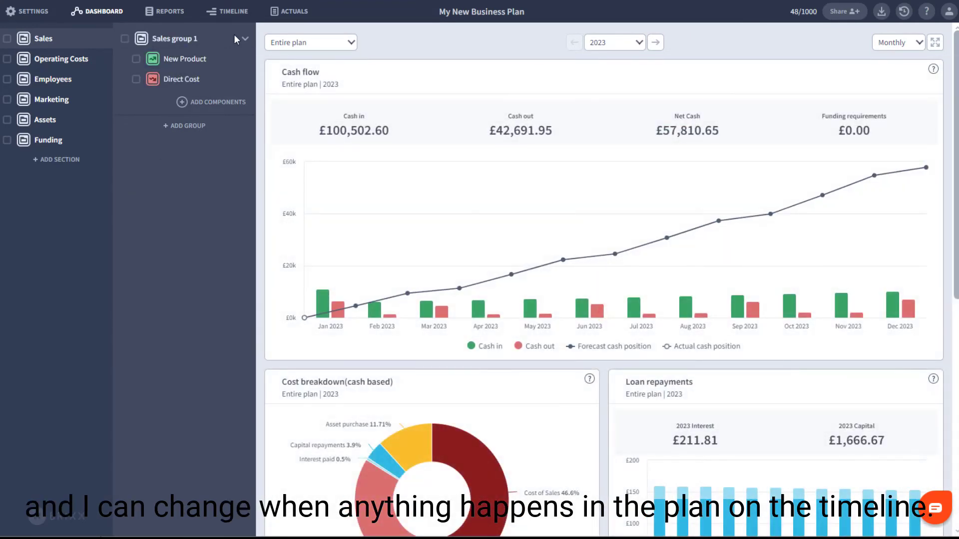
left_click(232, 11)
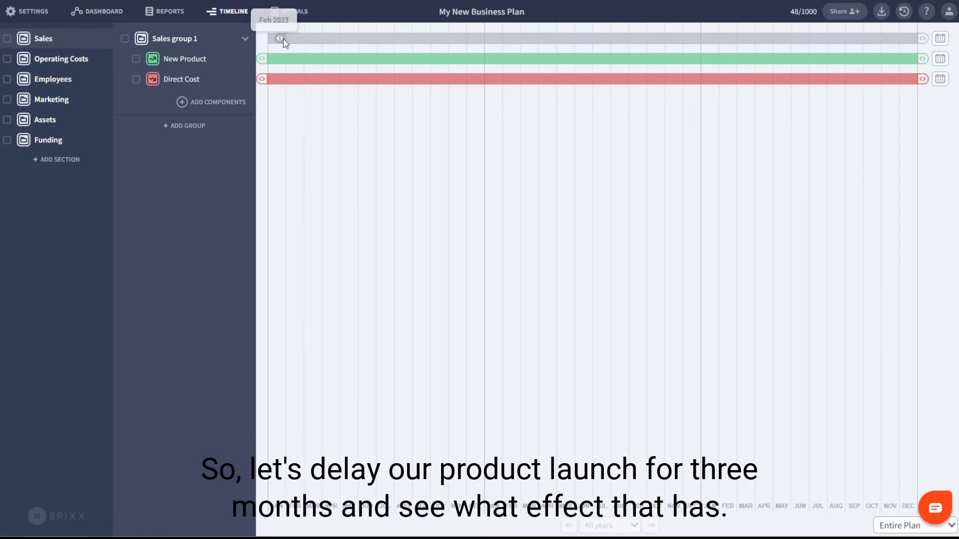
Return to the dashboard to see sales starting April 2023 after the three-month delay
left_click(103, 11)
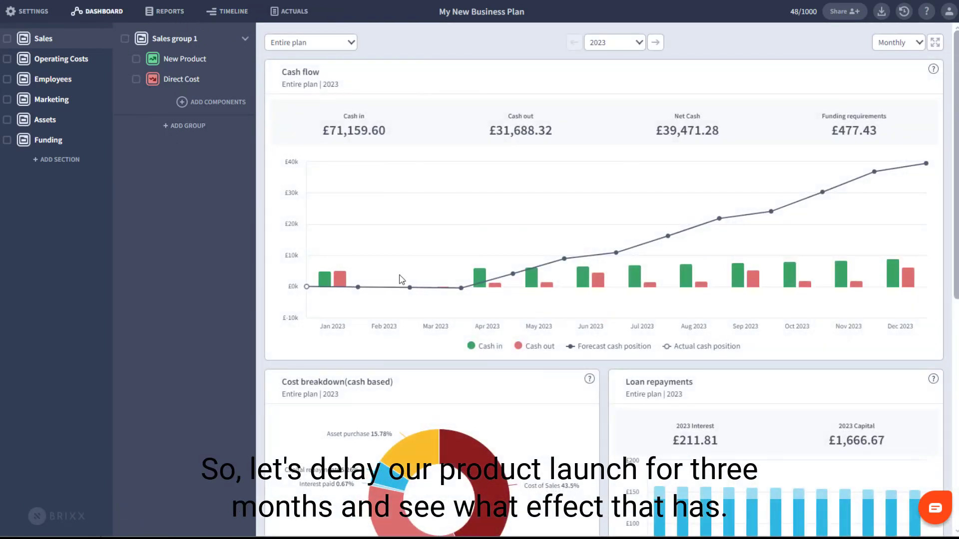
mouse_move(428, 256)
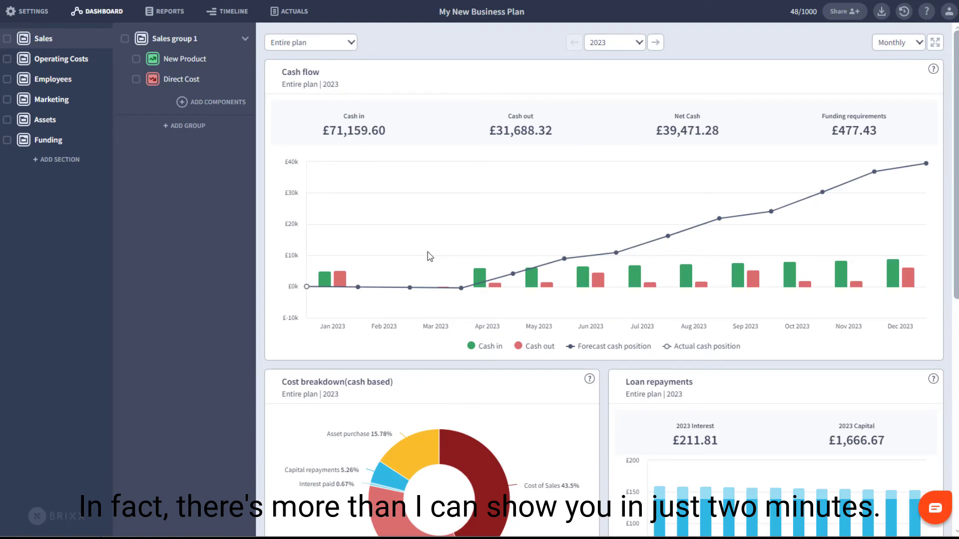